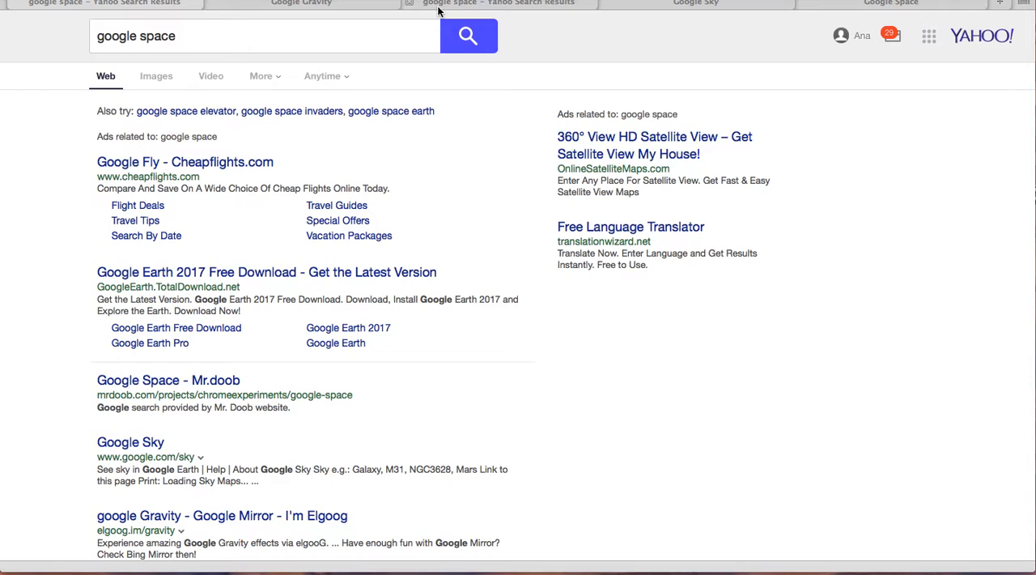
mouse_move(317, 14)
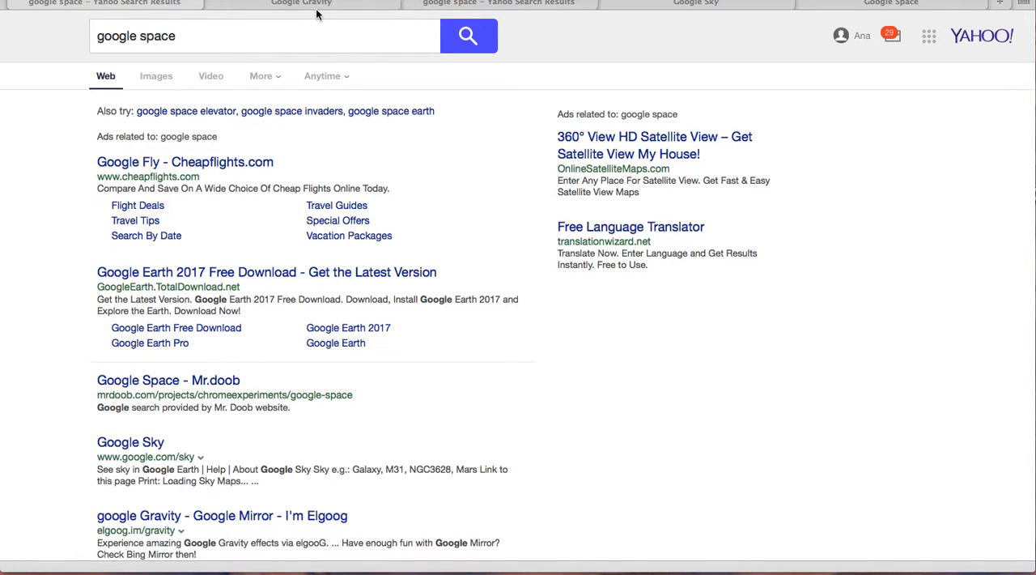
Switch to Google Gravity, let the homepage elements fall, and follow the fallen YouTube link
left_click(890, 3)
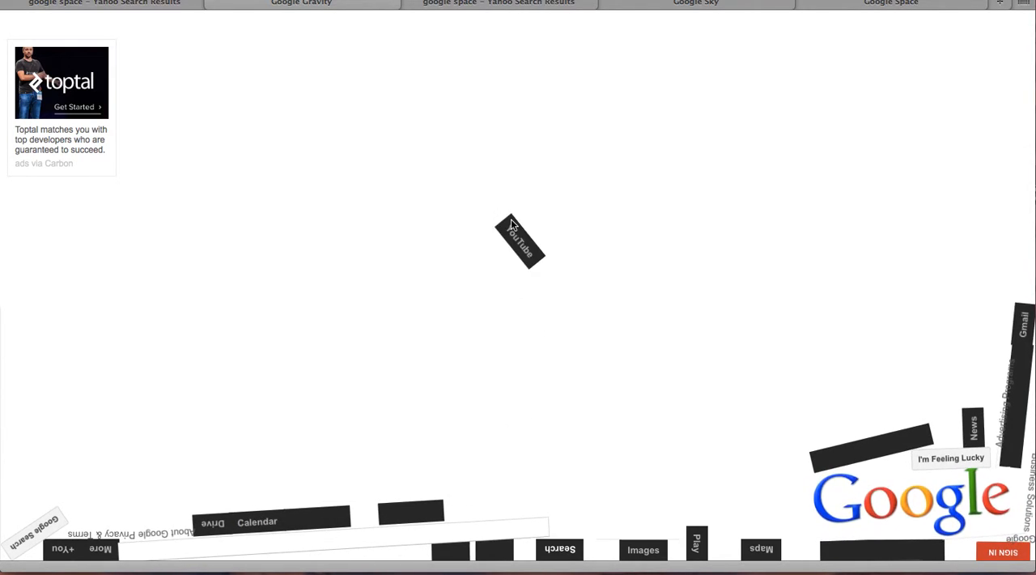
left_click(518, 241)
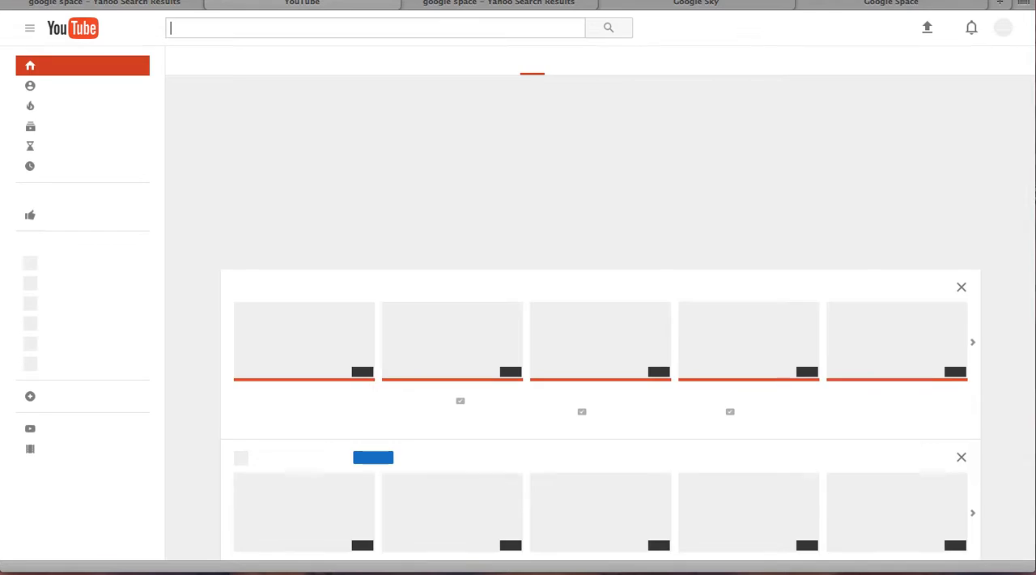